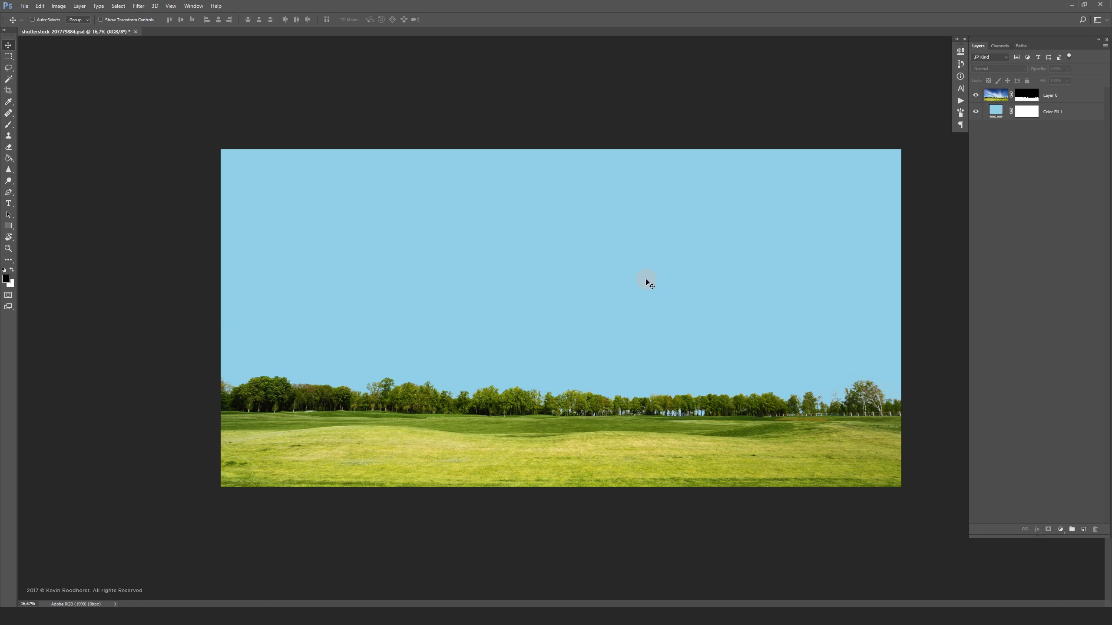
{"action": "mouse_move", "coordinate": [640, 288]}
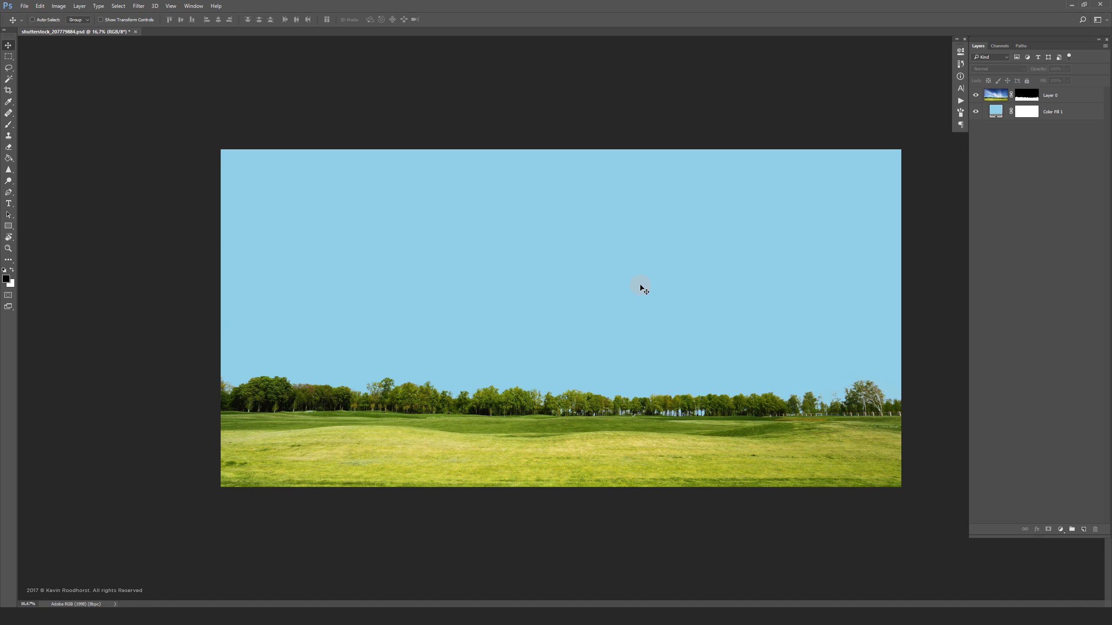
{"action": "mouse_move", "coordinate": [641, 290]}
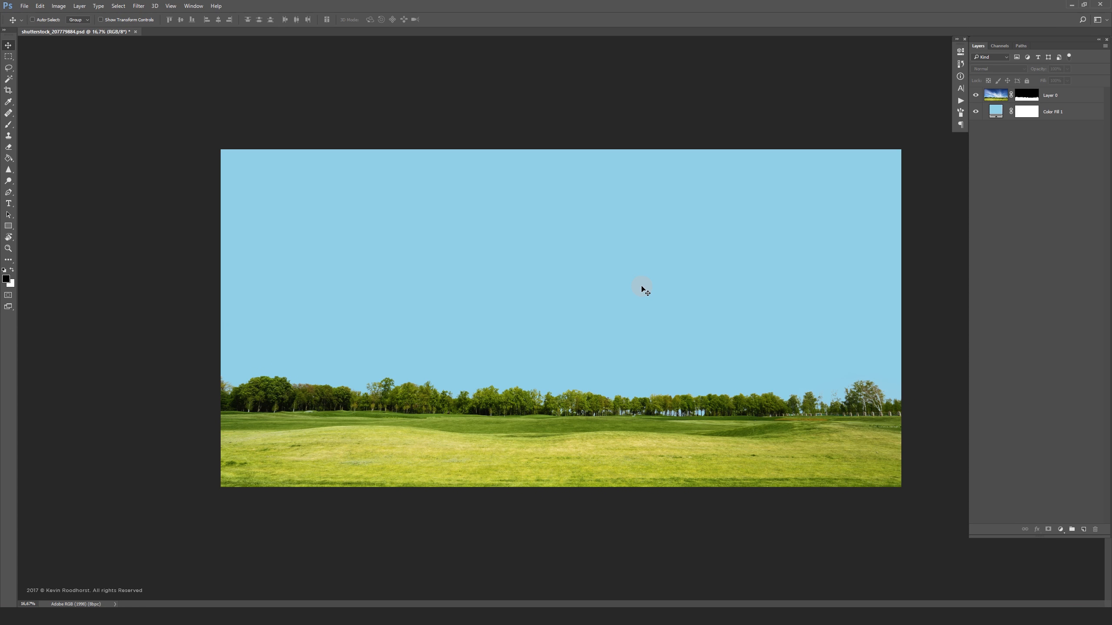
{"action": "mouse_move", "coordinate": [878, 202]}
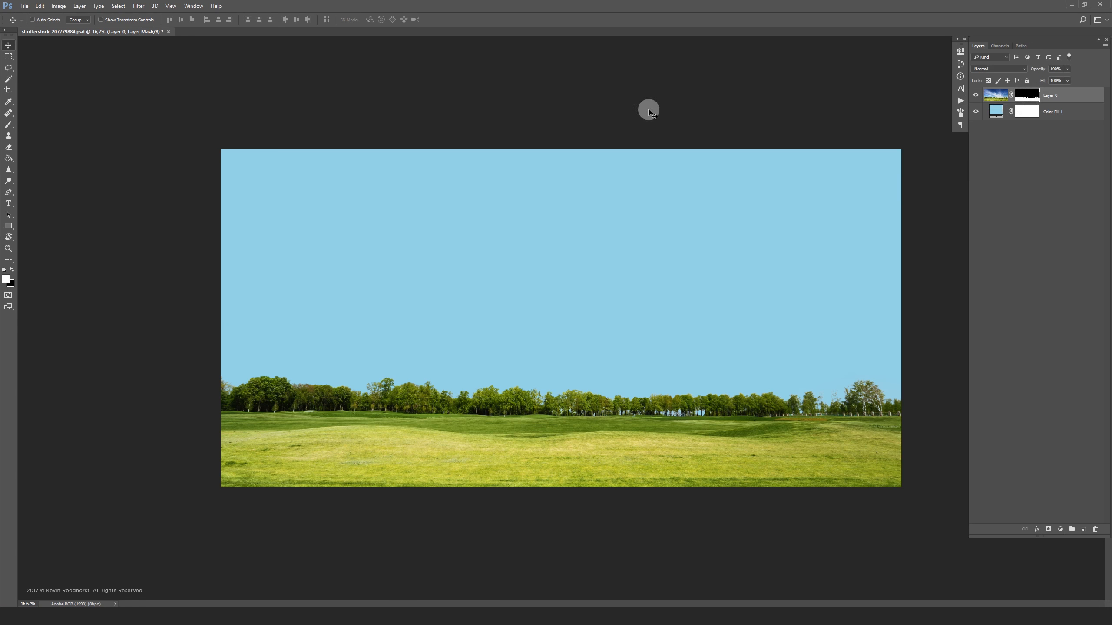
Run the Camera Raw Filter from the Filter menu on Layer 0's mask
{"action": "left_click", "coordinate": [139, 6]}
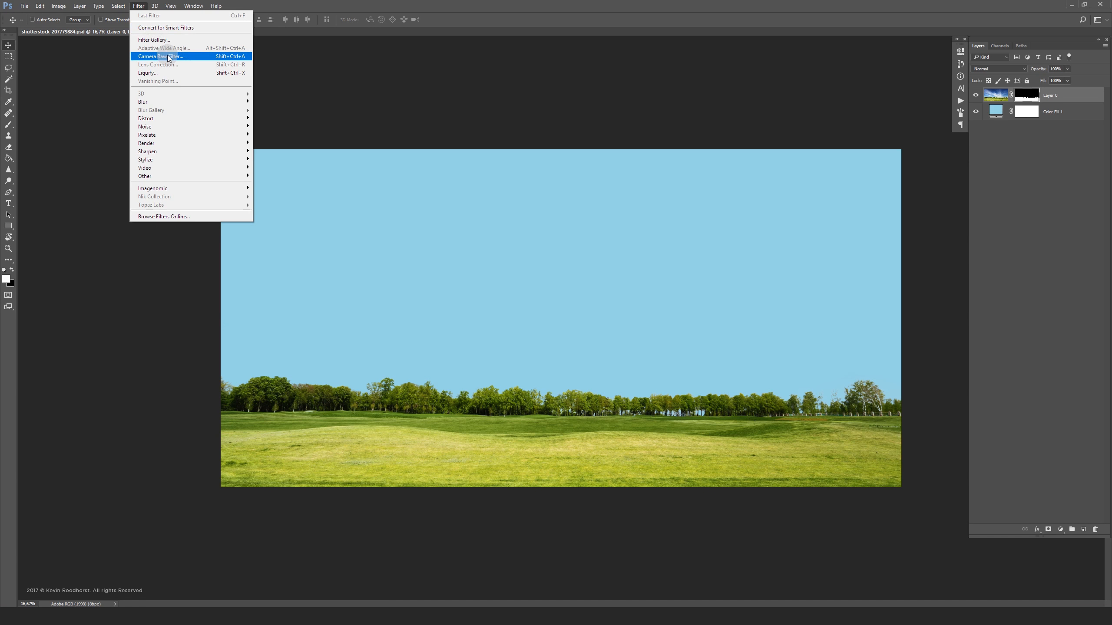
{"action": "left_click", "coordinate": [160, 56]}
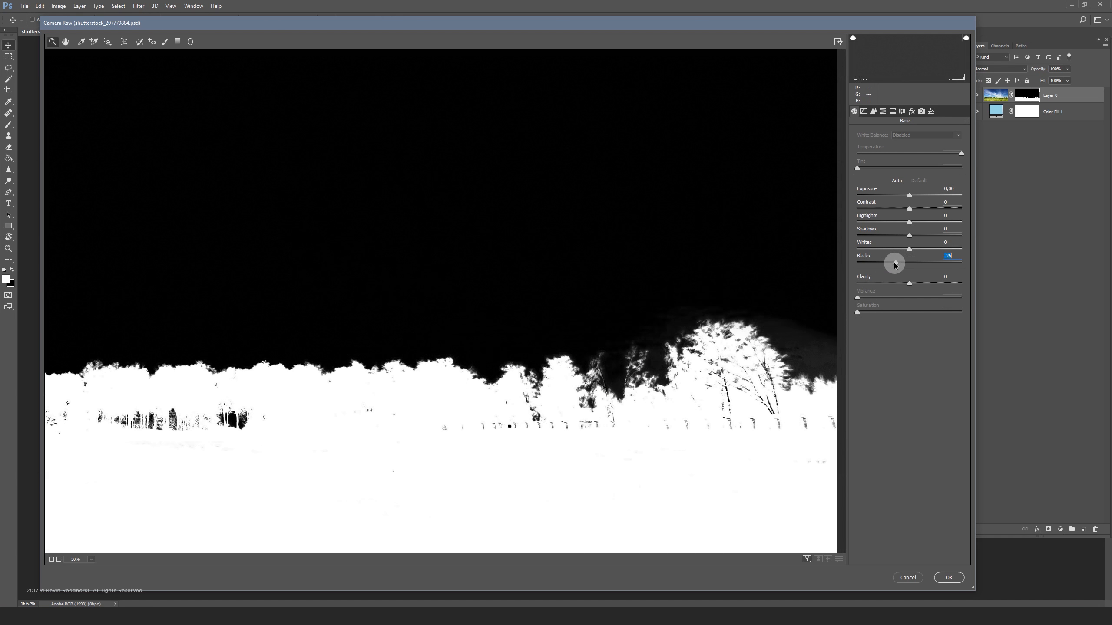
{"action": "left_click_drag", "start_coordinate": [894, 263], "coordinate": [863, 271]}
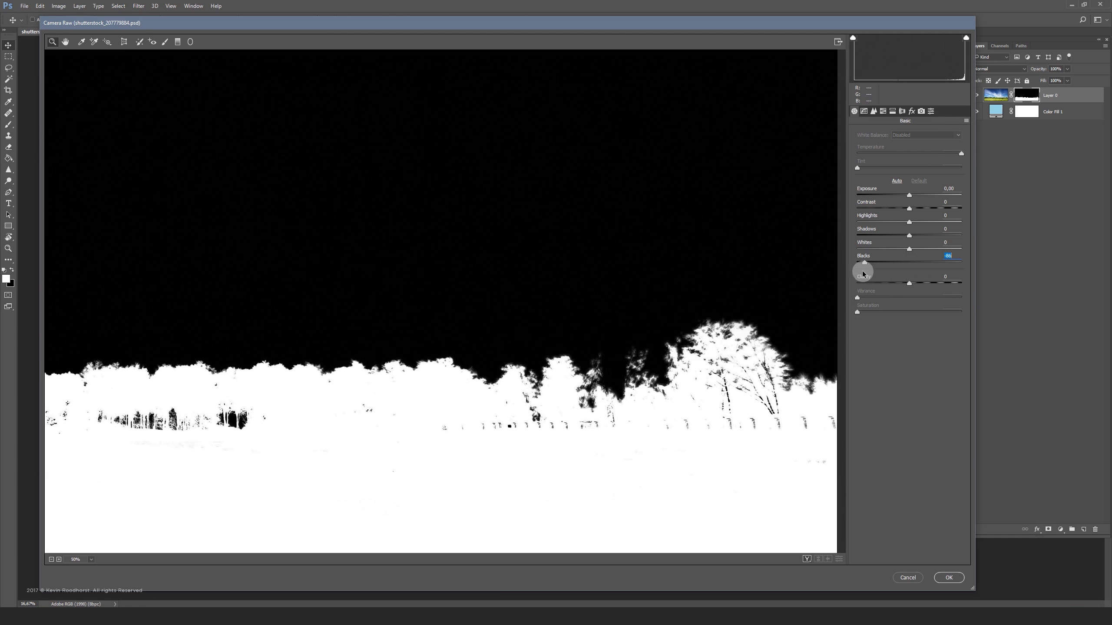
{"action": "left_click_drag", "start_coordinate": [862, 262], "coordinate": [909, 263]}
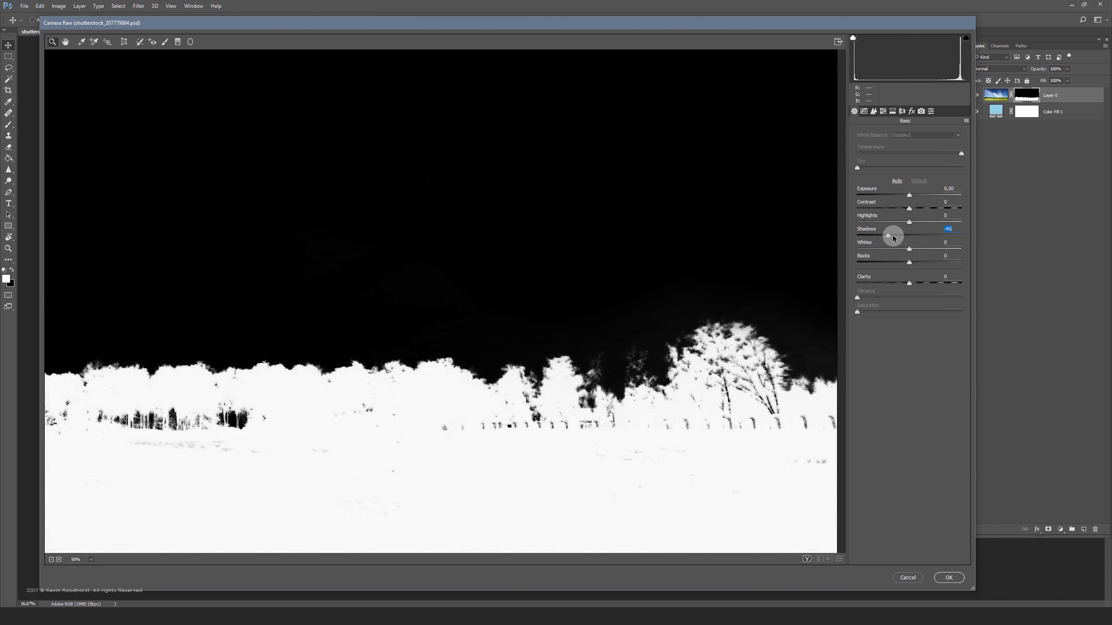
{"action": "left_click_drag", "start_coordinate": [892, 234], "coordinate": [898, 234]}
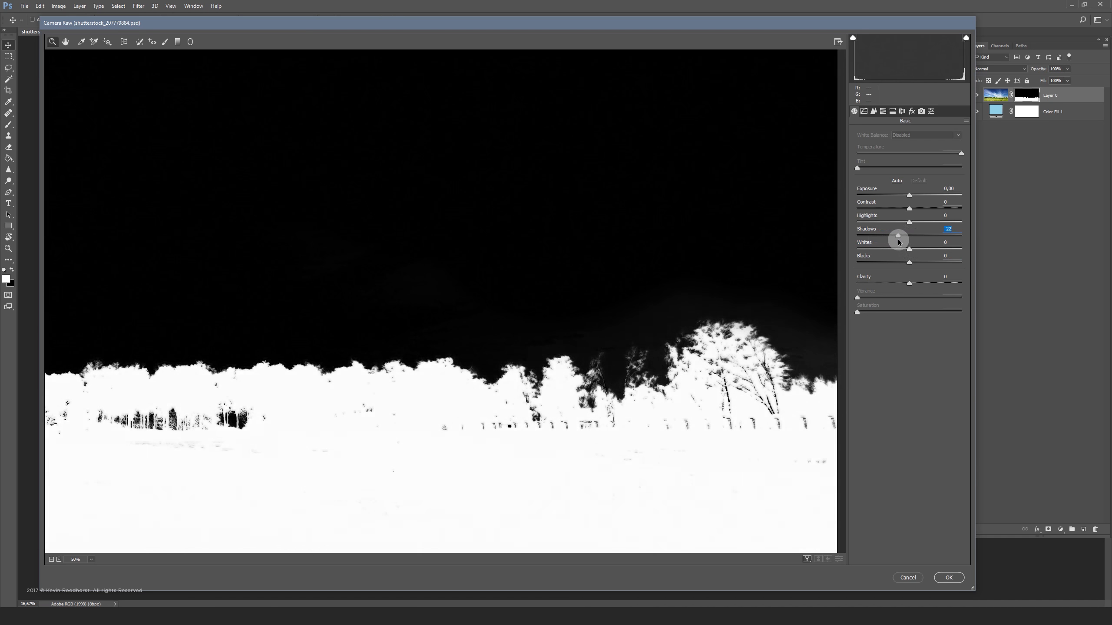
{"action": "left_click_drag", "start_coordinate": [898, 240], "coordinate": [917, 282]}
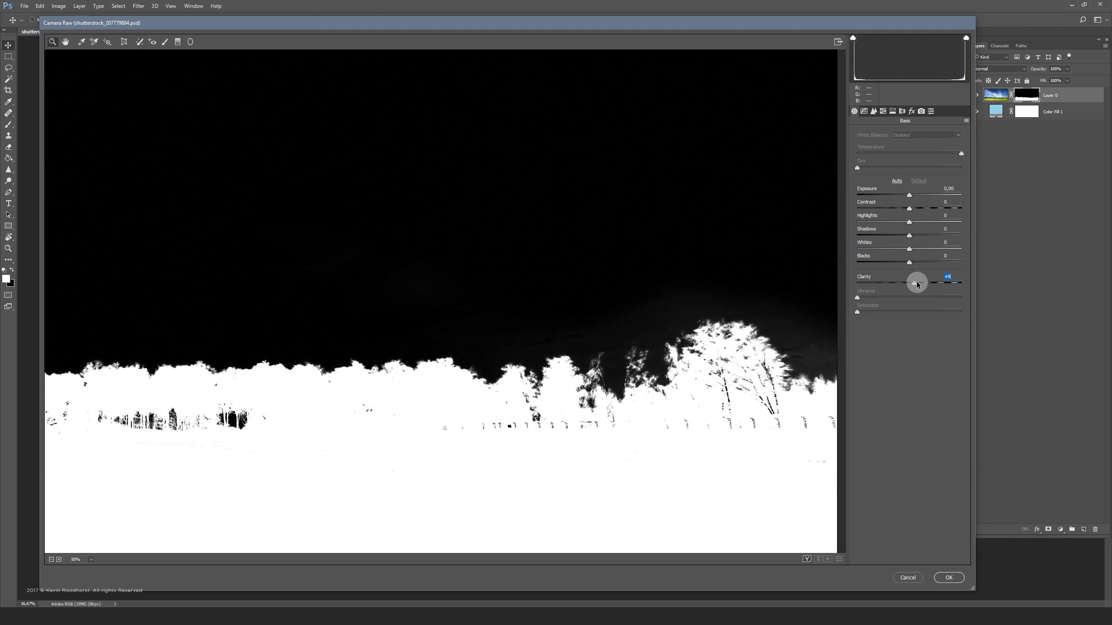
{"action": "left_click_drag", "start_coordinate": [917, 282], "coordinate": [924, 276]}
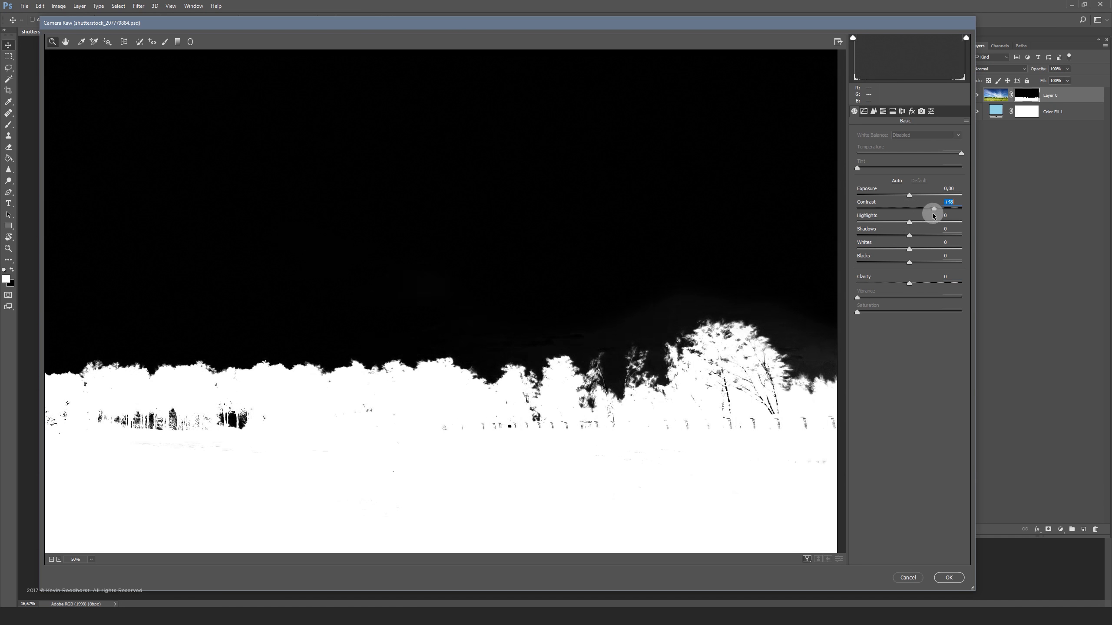
{"action": "left_click_drag", "start_coordinate": [932, 210], "coordinate": [950, 206]}
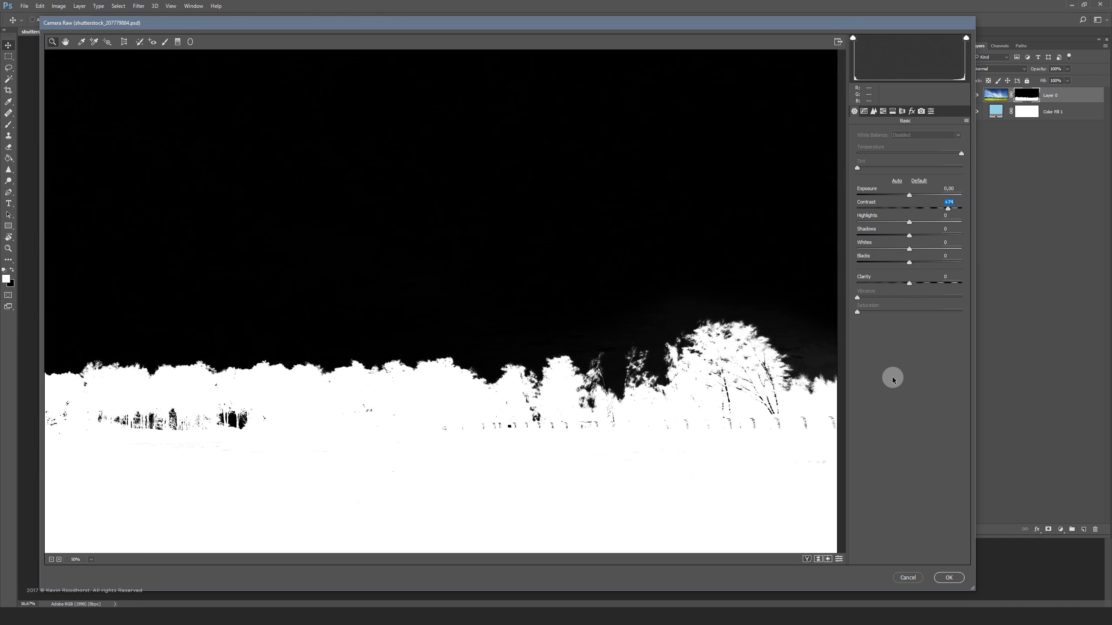
{"action": "left_click", "coordinate": [917, 180]}
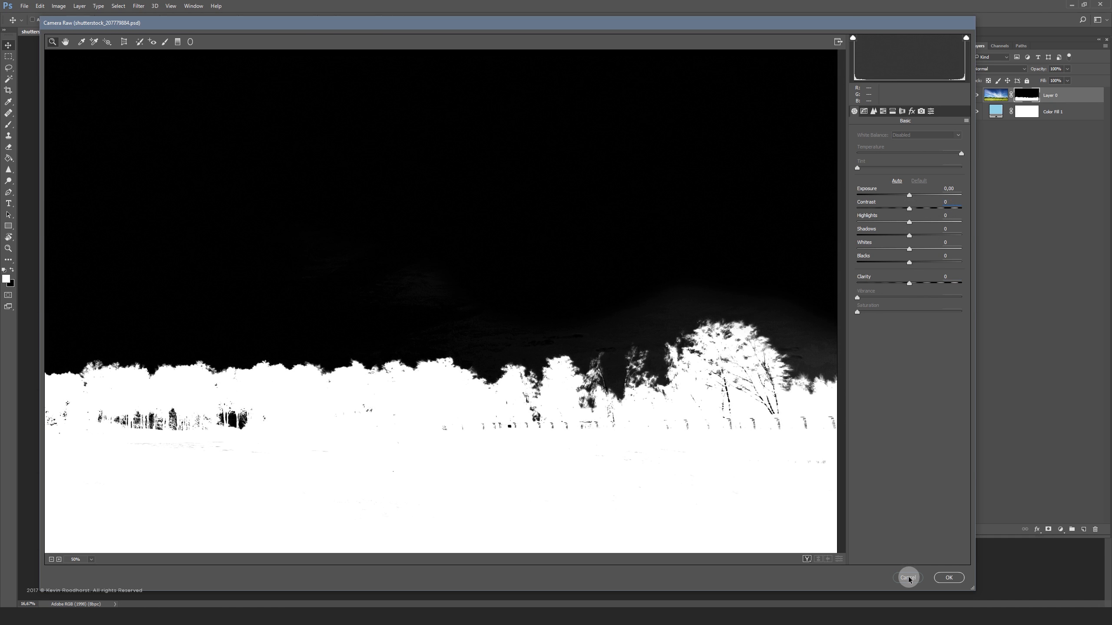
Cancel Camera Raw and burn the grey sky haze above the tree line to black
{"action": "left_click", "coordinate": [907, 576]}
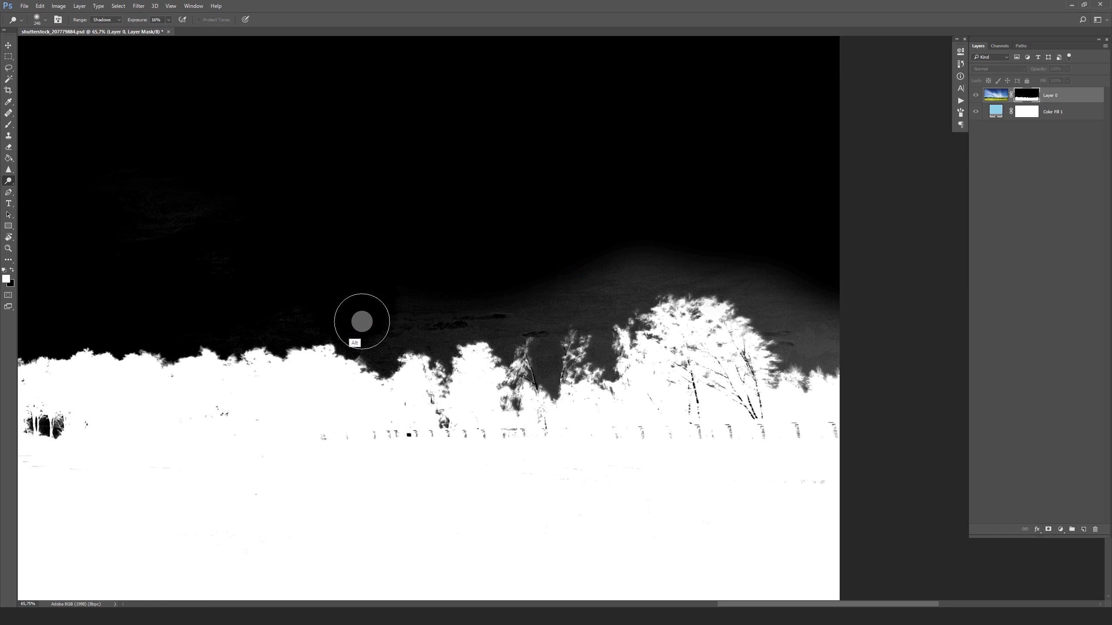
{"action": "left_click_drag", "start_coordinate": [362, 321], "coordinate": [508, 335]}
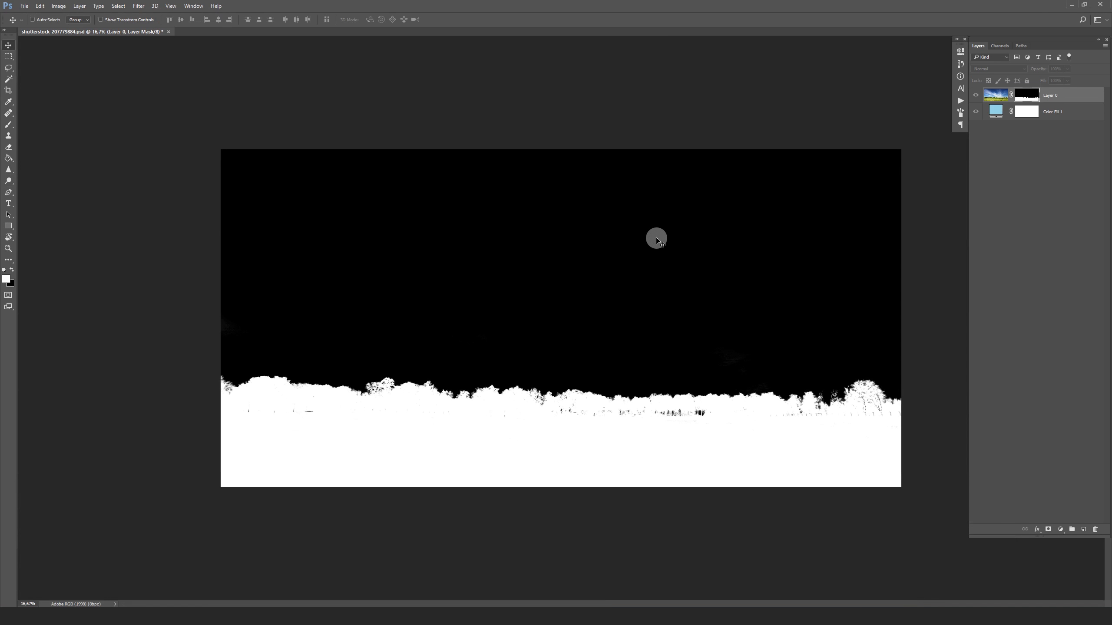
{"action": "mouse_move", "coordinate": [640, 247]}
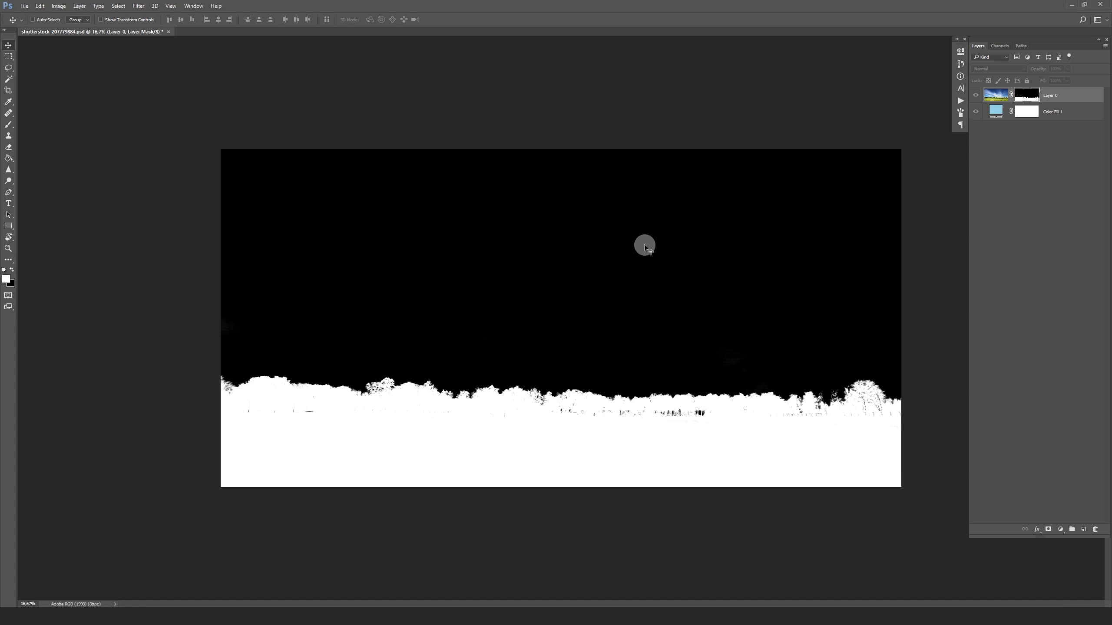
{"action": "mouse_move", "coordinate": [645, 245]}
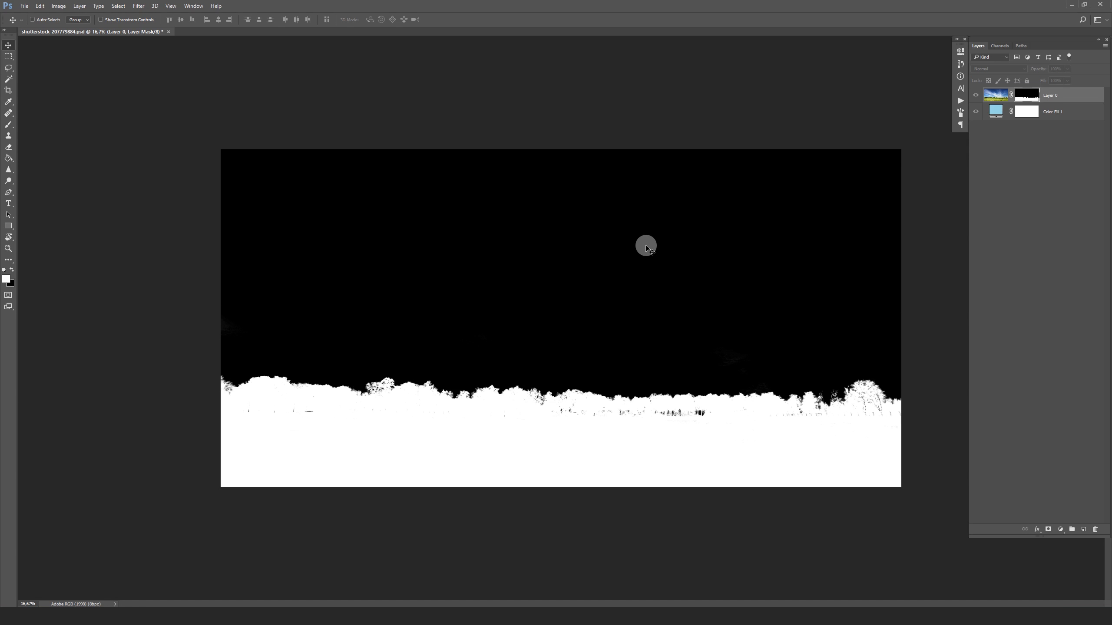
{"action": "mouse_move", "coordinate": [646, 250]}
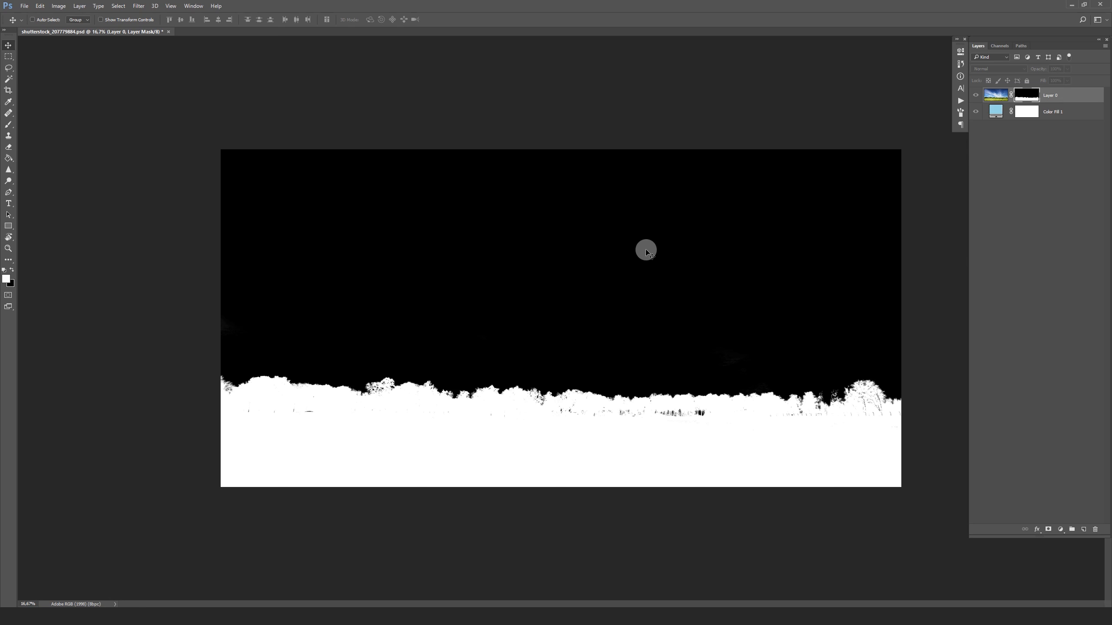